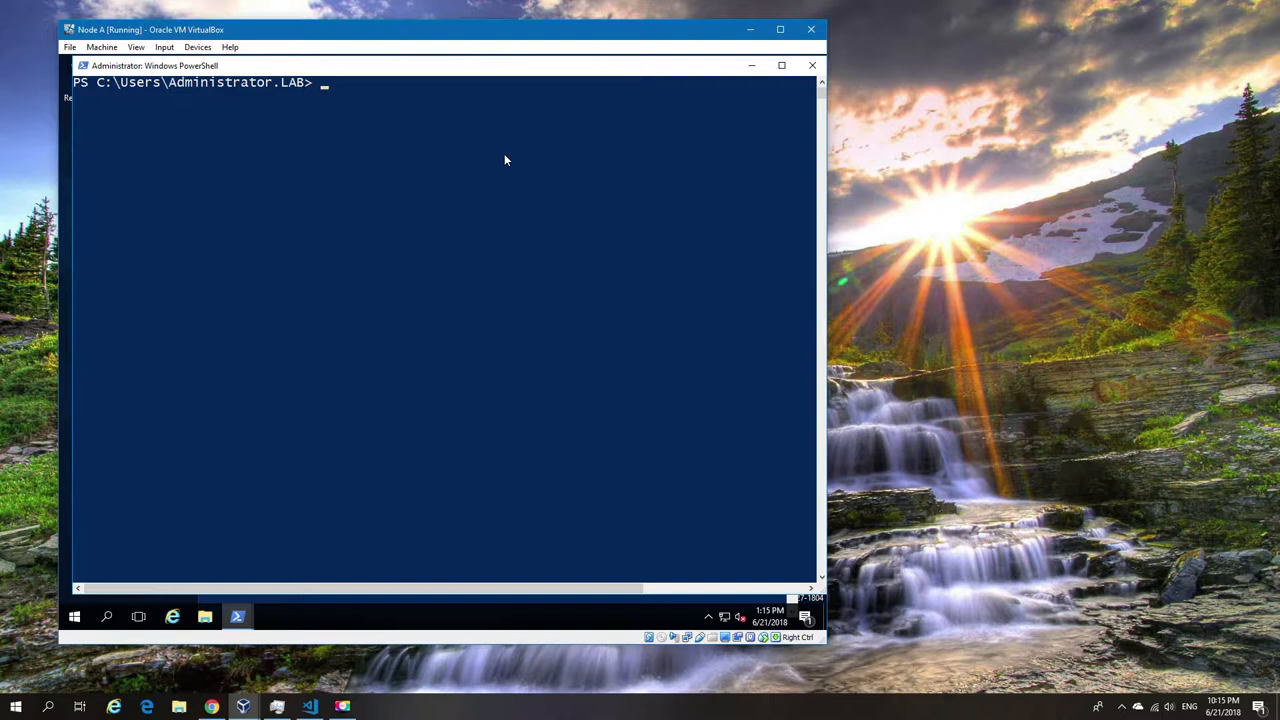
Step: Run whoami as lab\administrator and query win32_processor on WIN-COP5H9SA2PG
text(whoami)
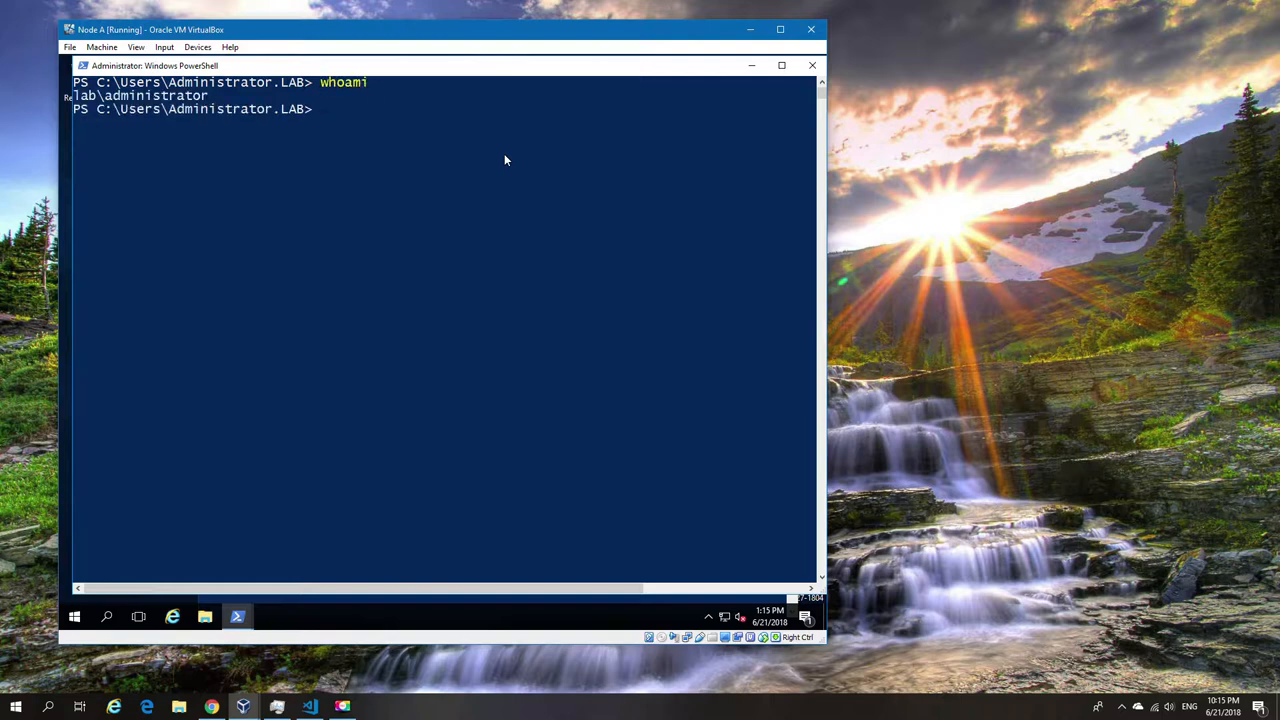
text(Get-wmiobject -computername WIN-COP5H9SA2PG -class win32_processor)
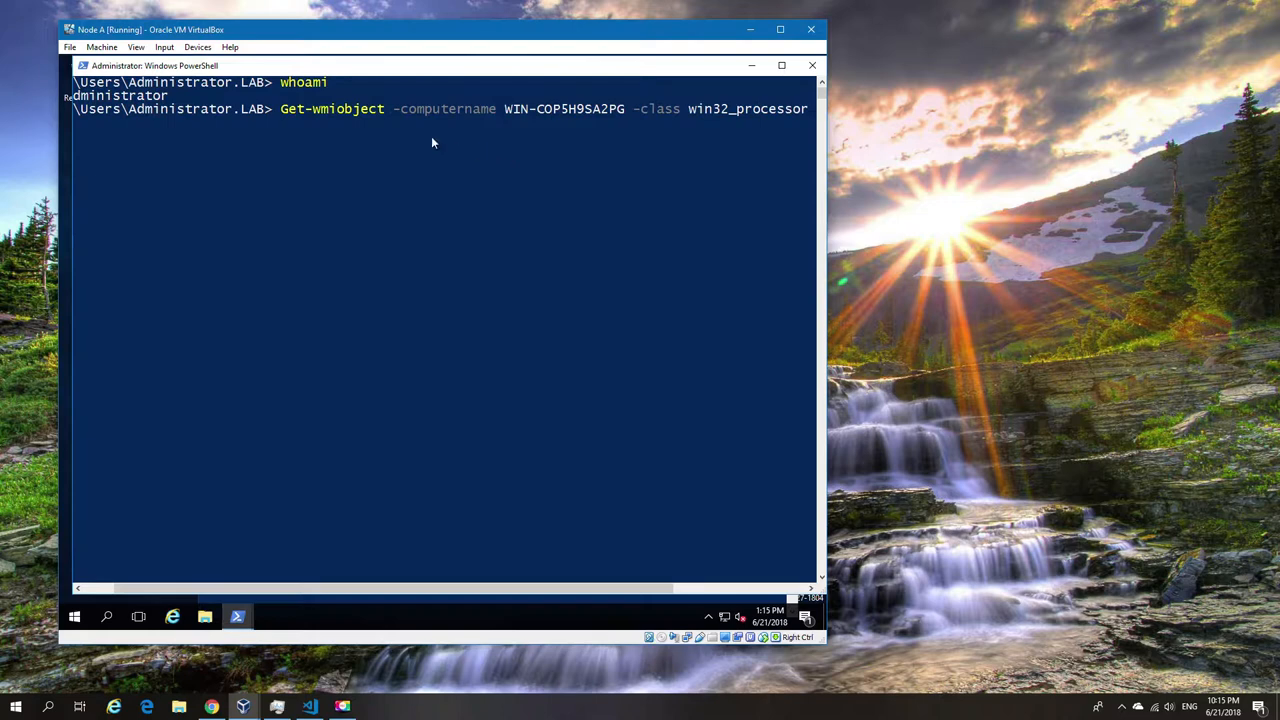
mouse_move(535, 117)
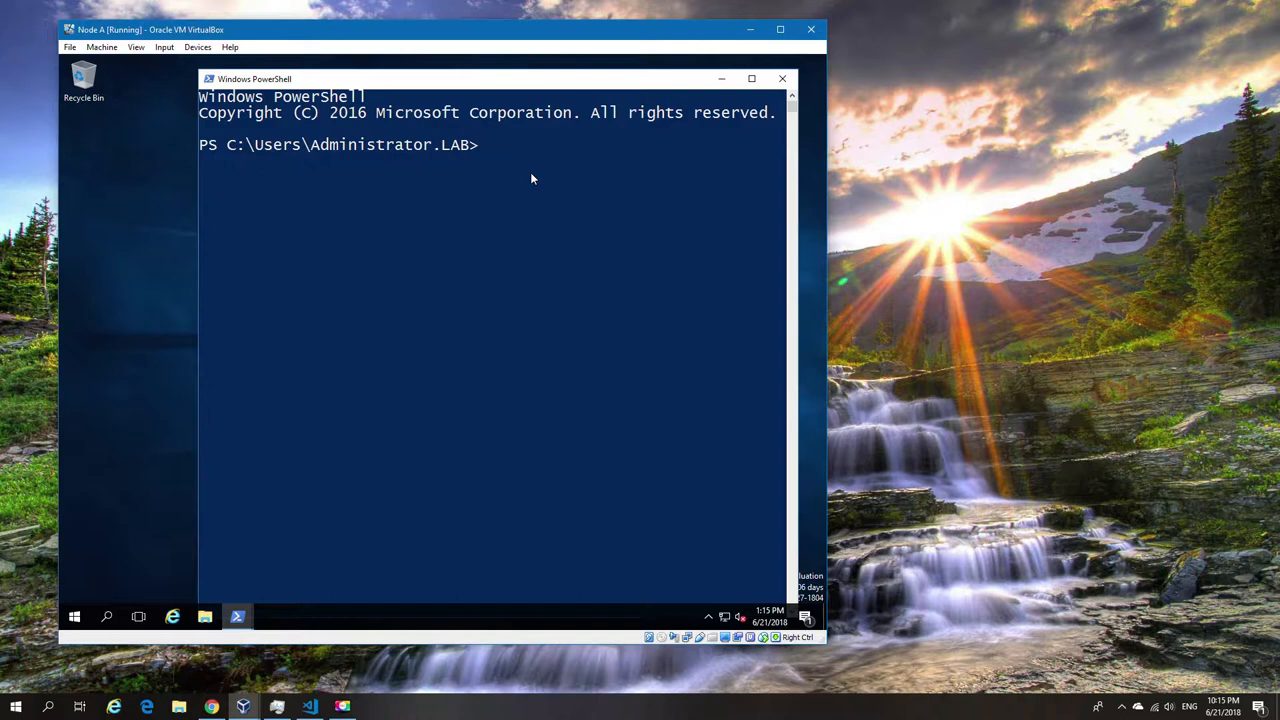
Step: Run whoami as lab\wmiuser and query win32_processor on WIN-COP5H9SA2PG
text(whoami)
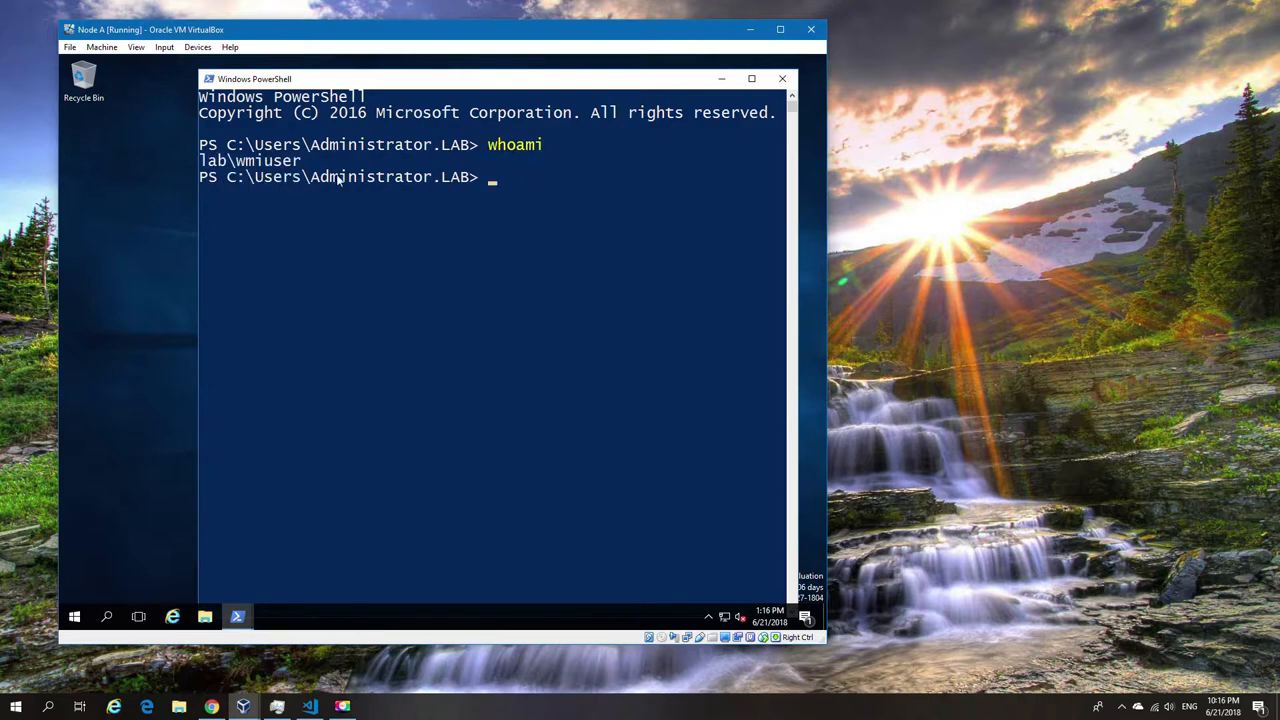
text(Get-wmiobject -computername WIN-COP5H9SA2PG -class win32_processor)
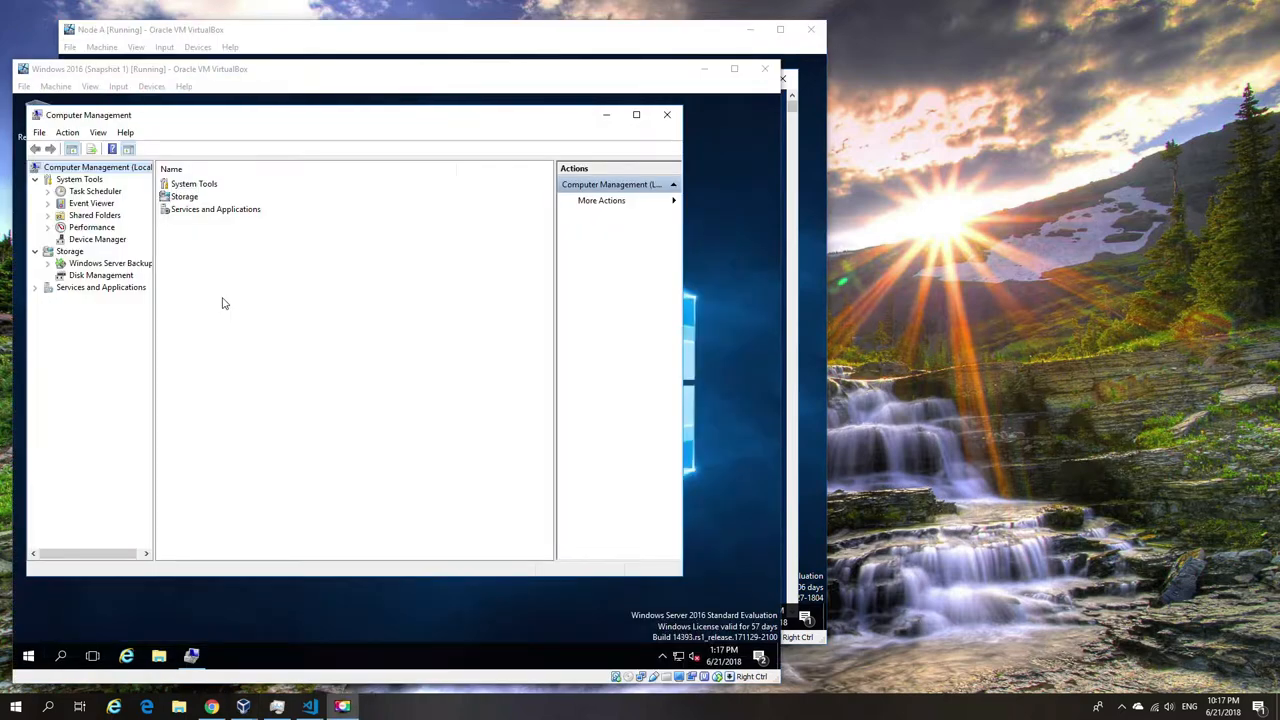
mouse_move(33, 291)
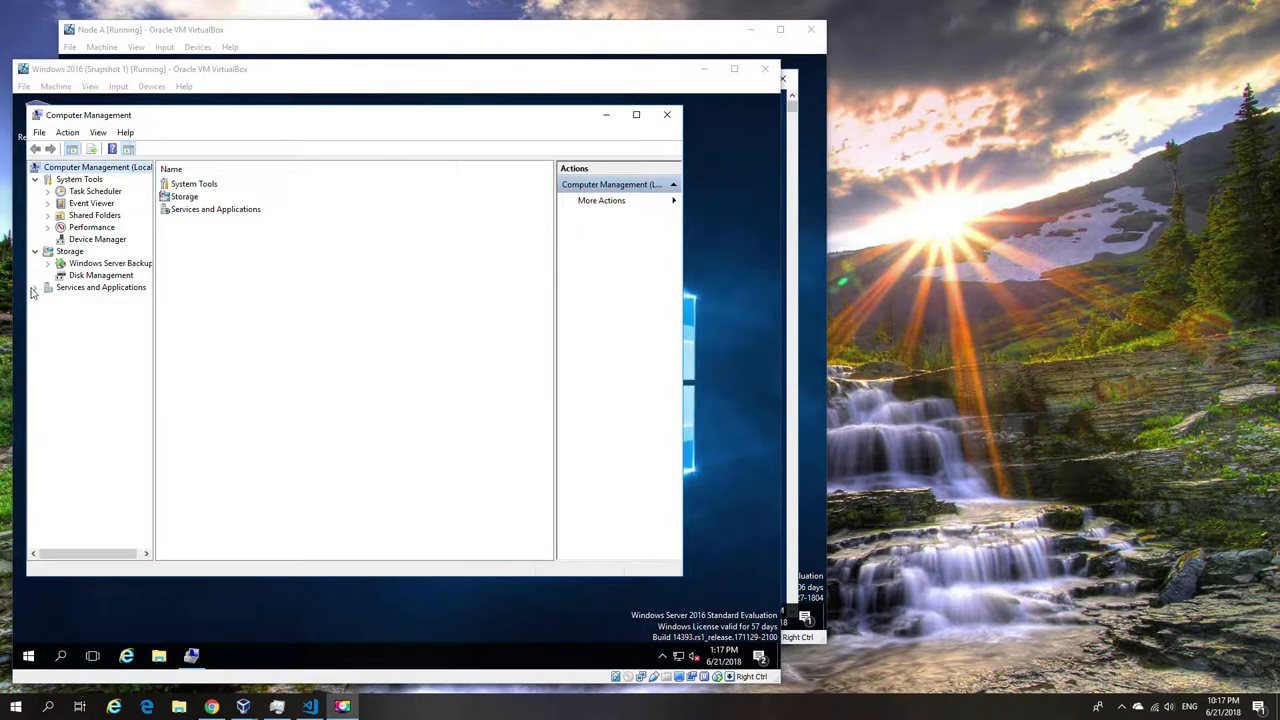
Step: Open the Security permissions for the Root\CIMV2 namespace in WMI Control properties
click(35, 287)
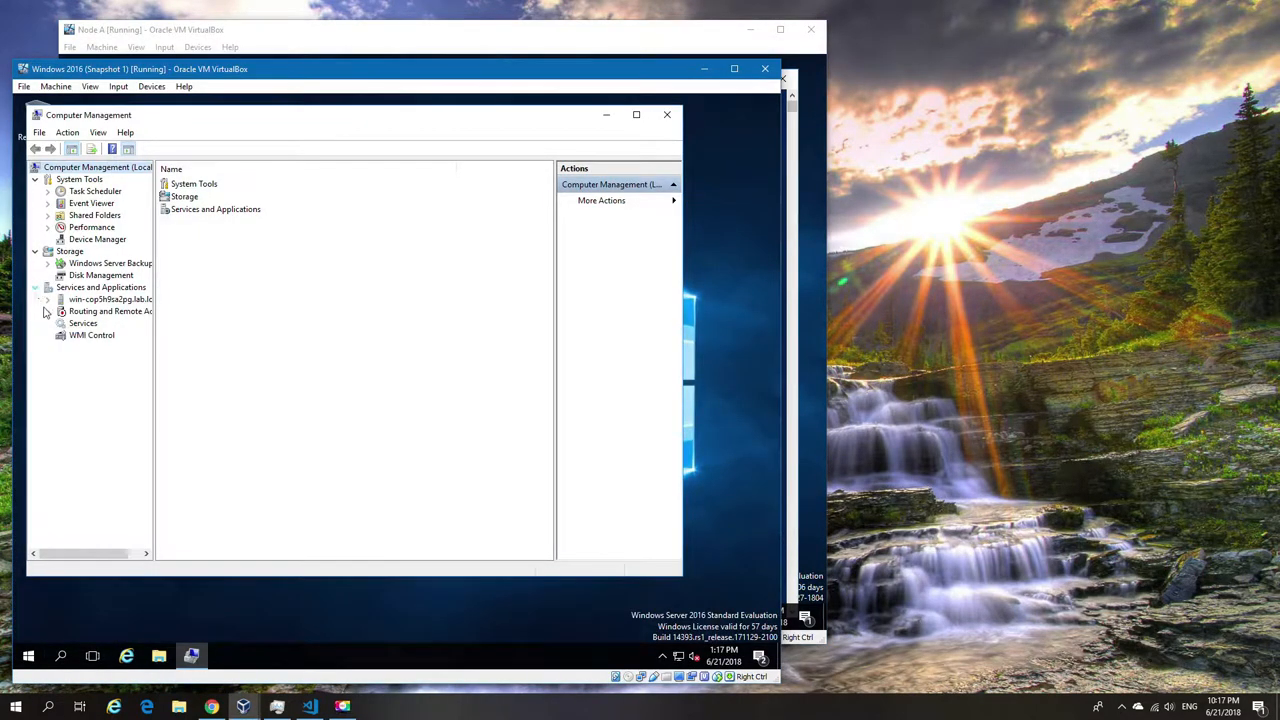
right_click(91, 334)
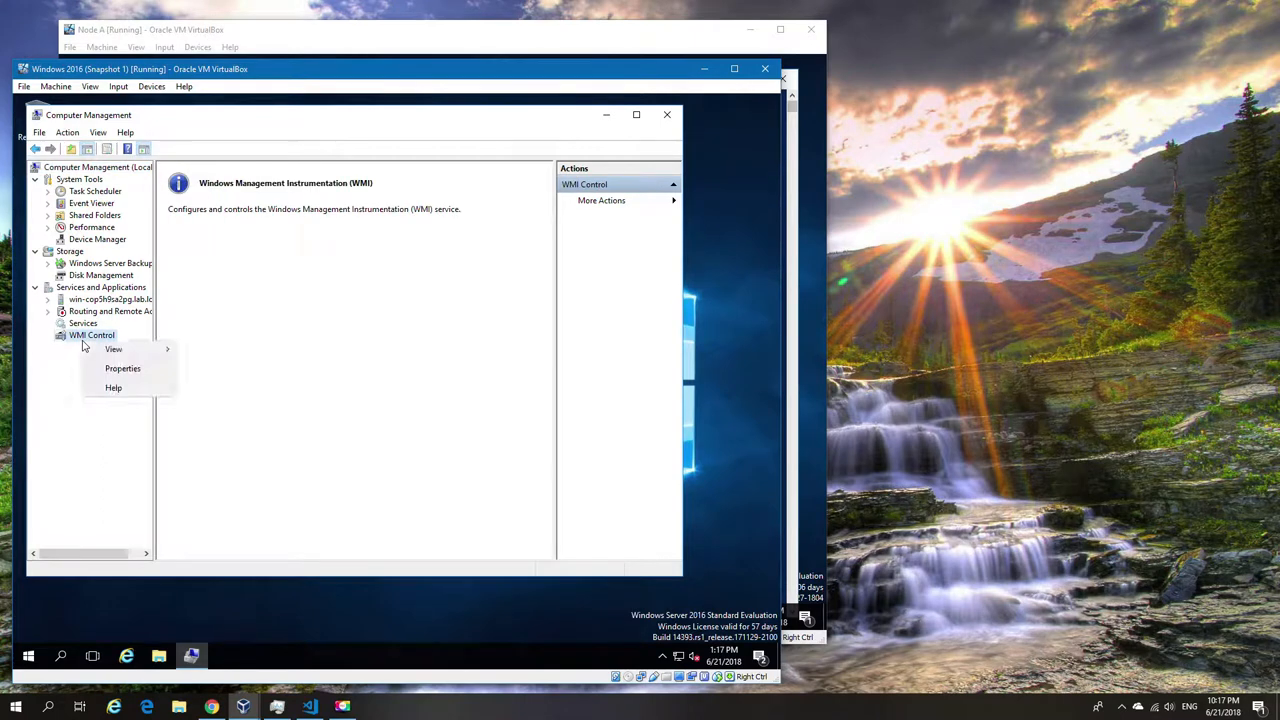
click(123, 368)
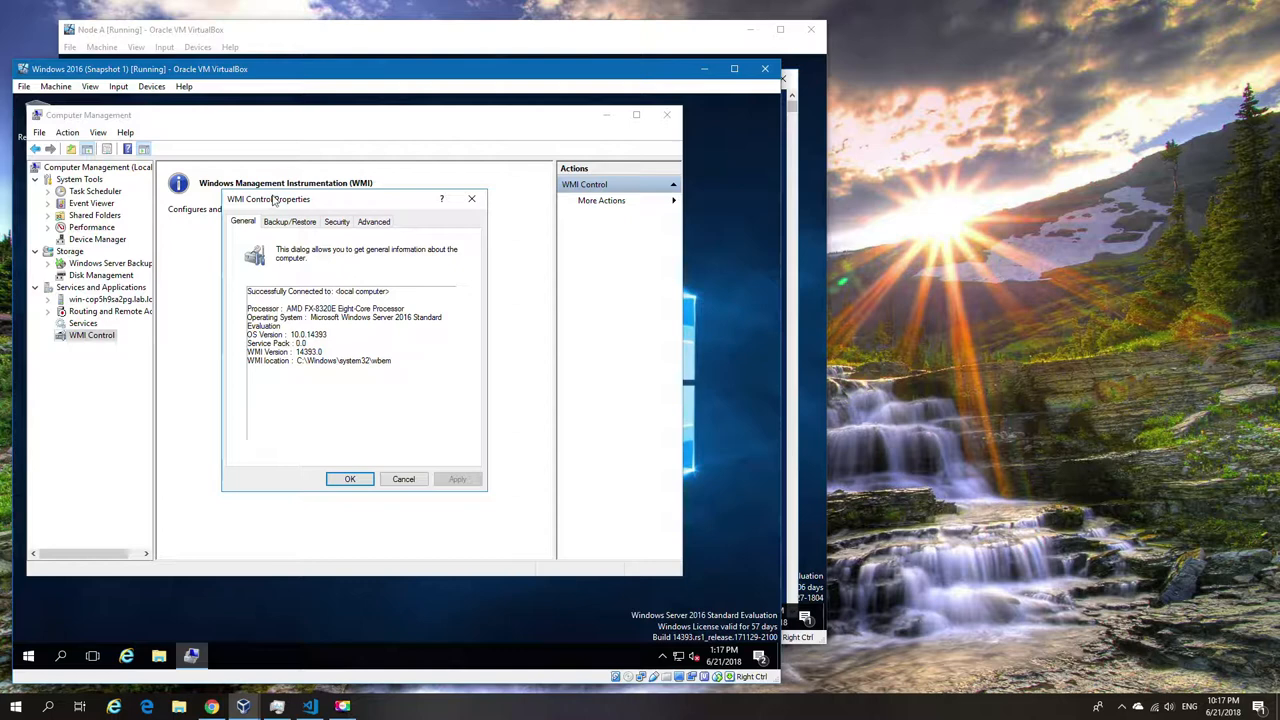
click(337, 221)
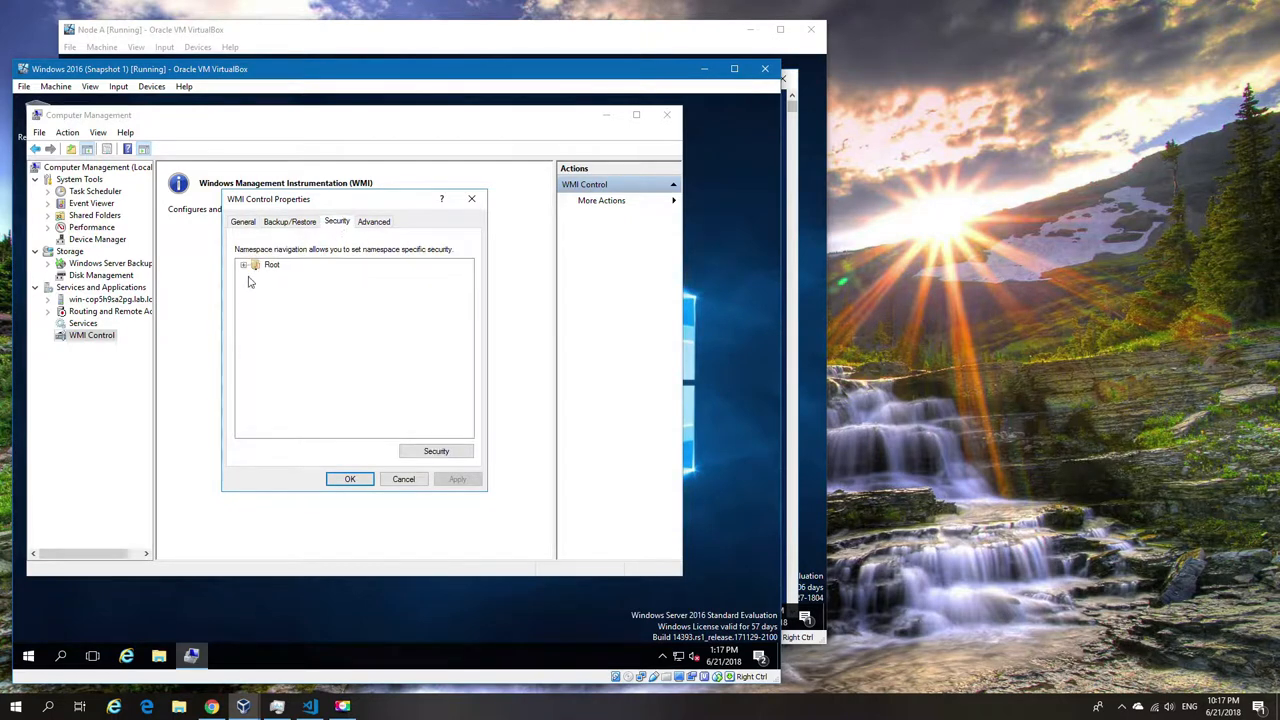
click(243, 265)
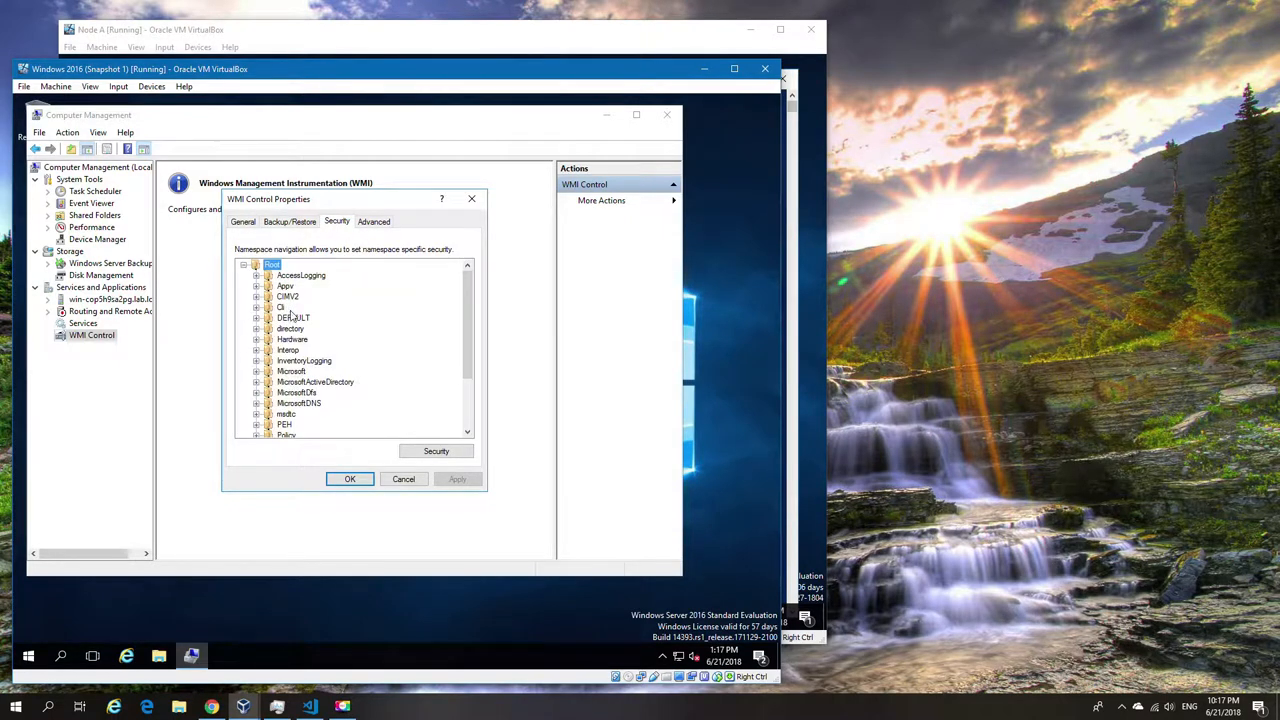
click(288, 296)
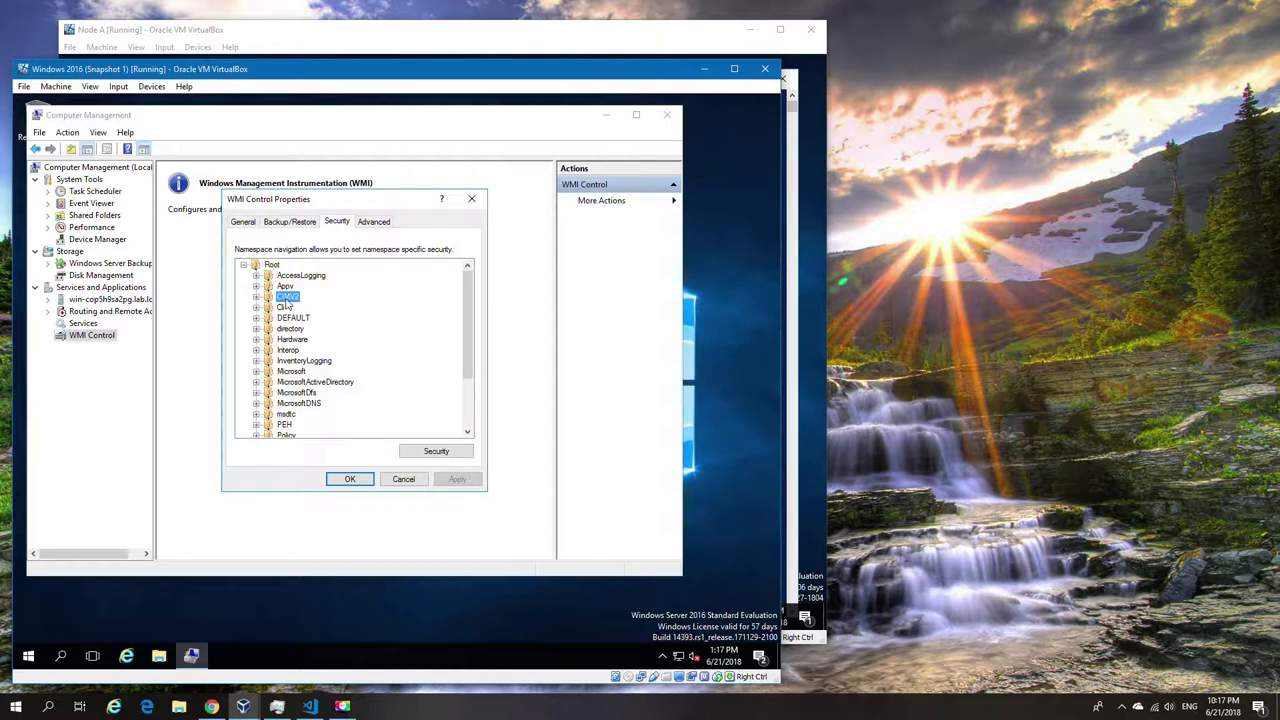
click(436, 451)
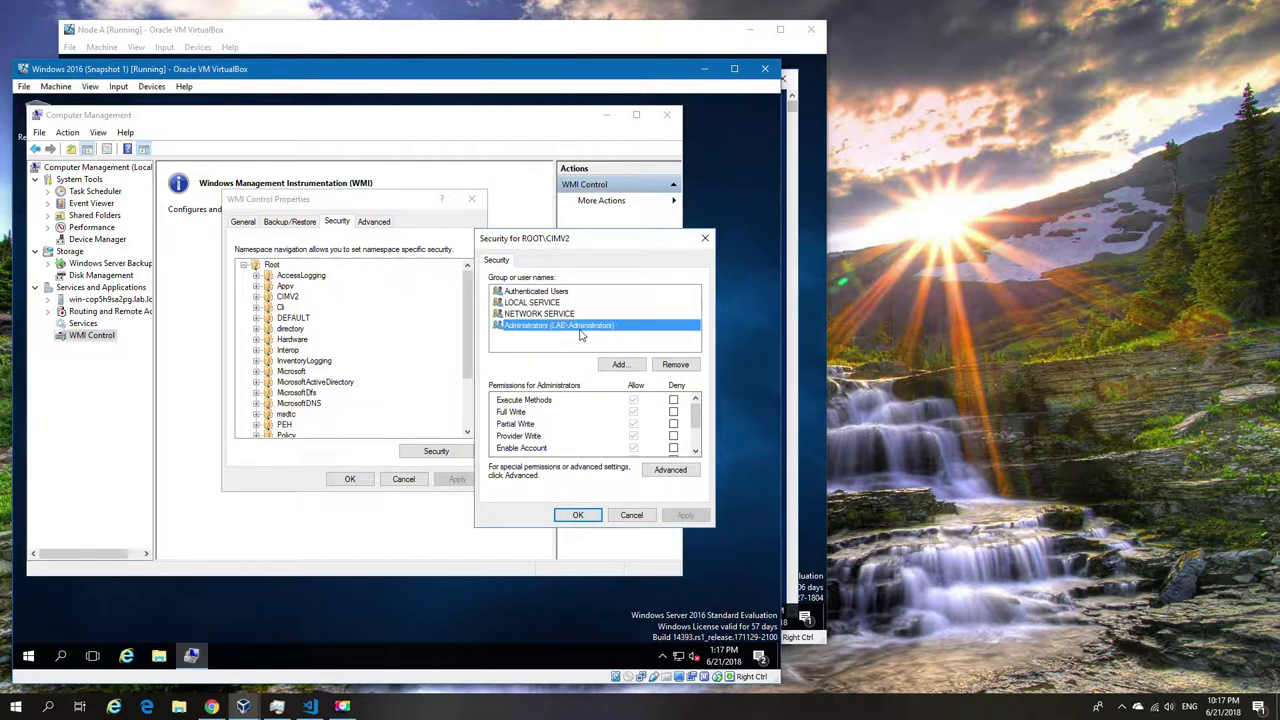
mouse_move(500, 342)
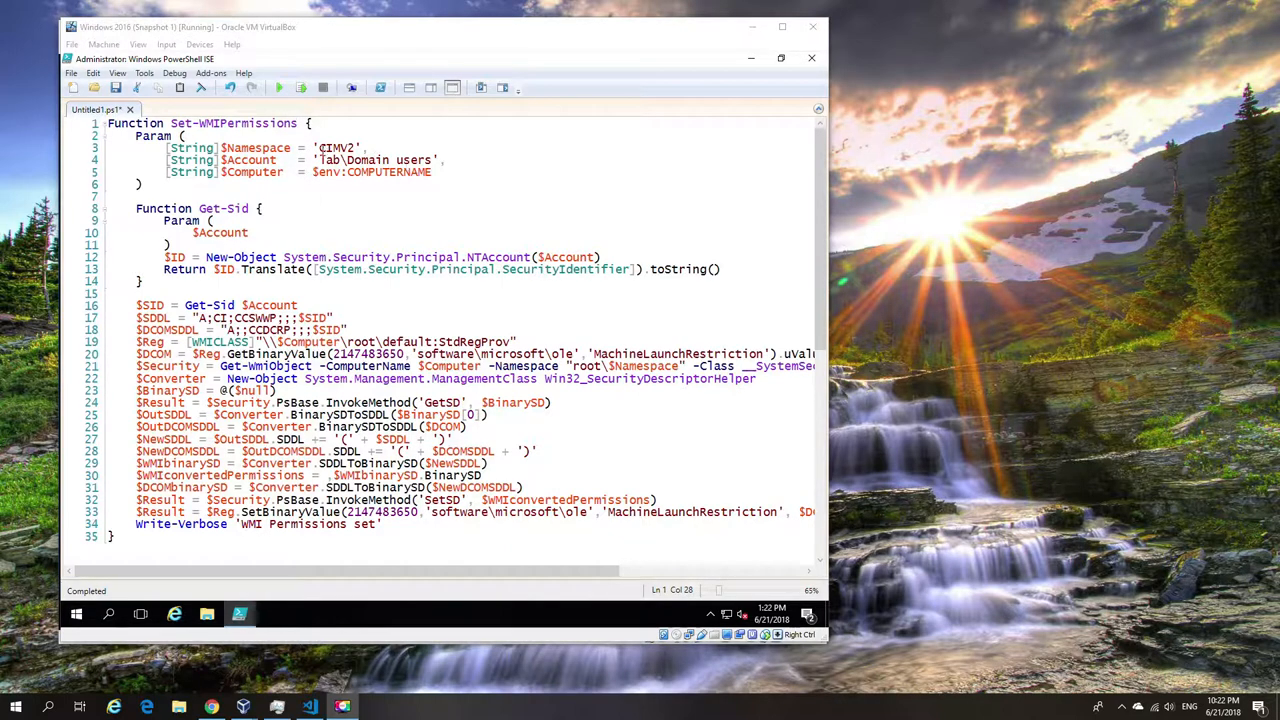
Step: Add a Set-WMIPermissions call on a new line below the function
double_click(375, 159)
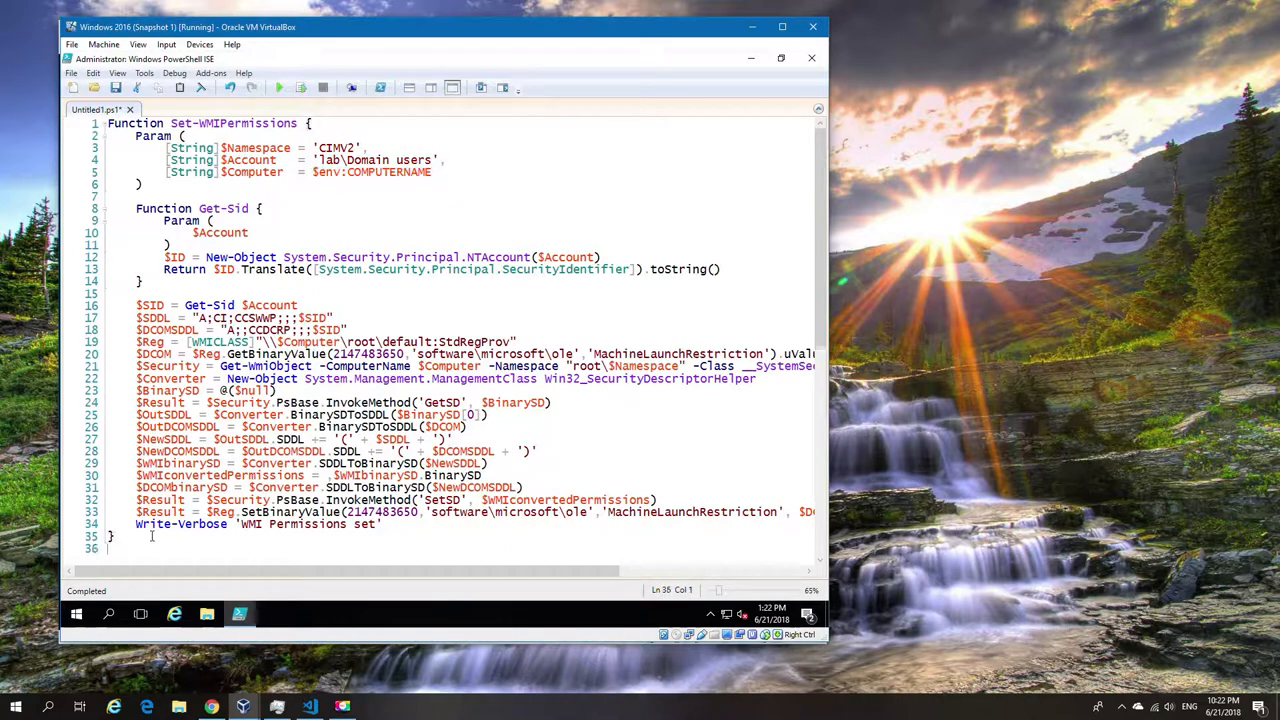
text(Set-)
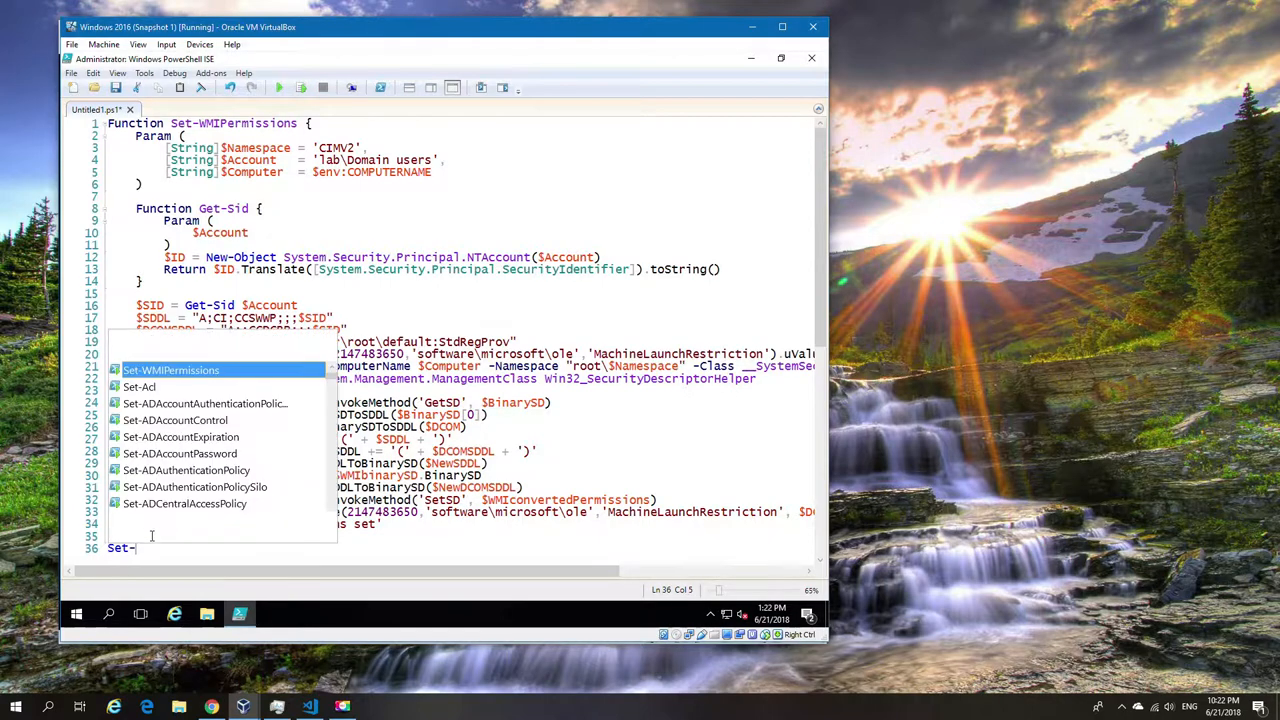
text(w)
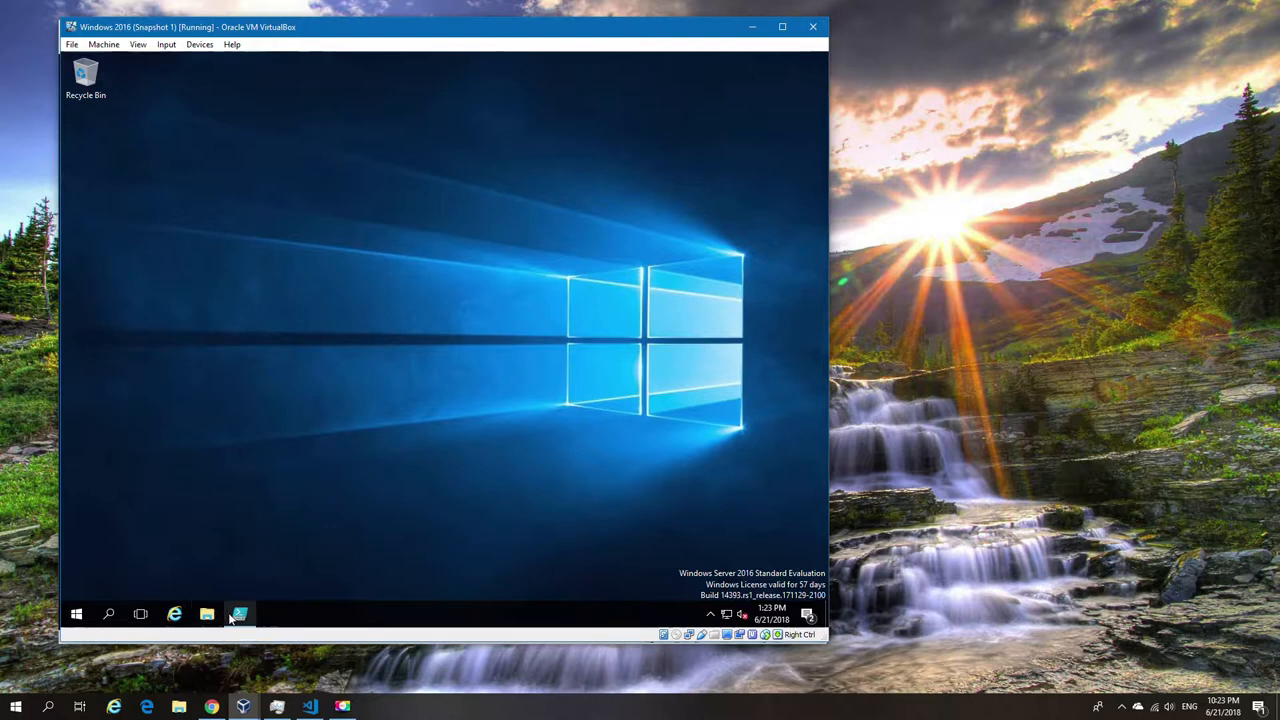
mouse_move(239, 614)
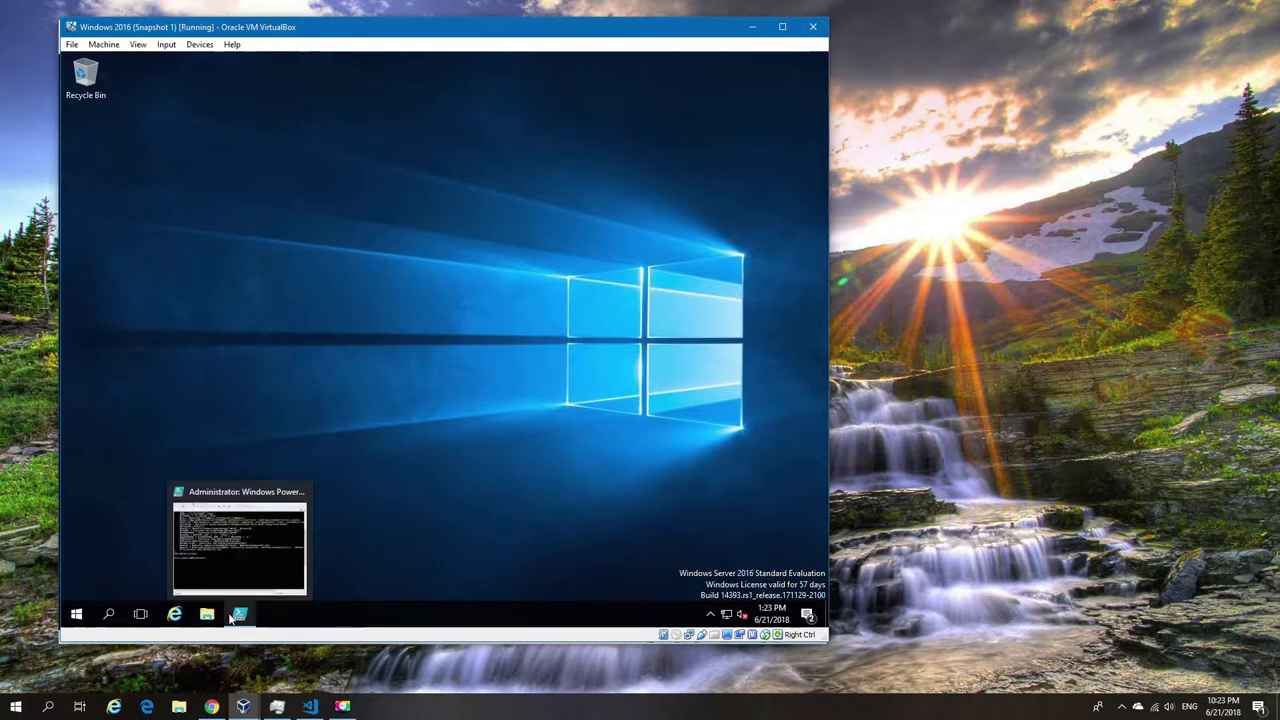
Step: Launch Computer Management from Administrative Tools and expand Services and Applications
click(76, 614)
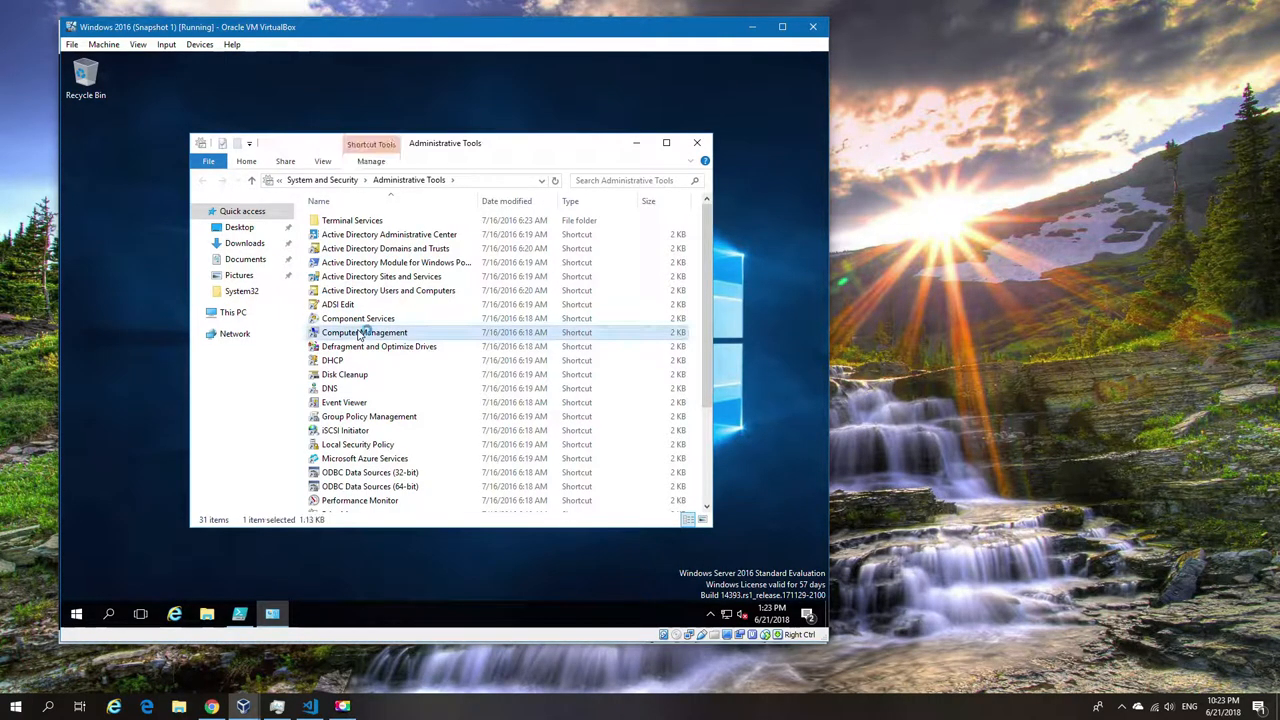
double_click(365, 332)
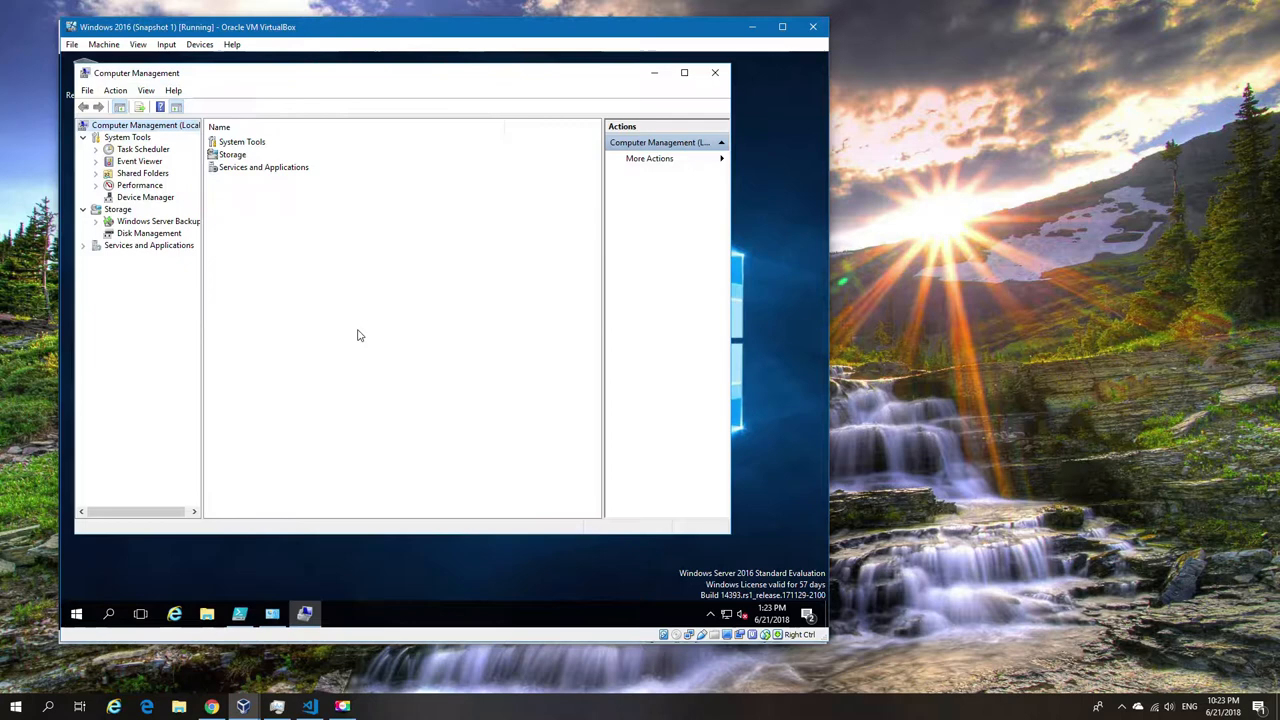
click(149, 245)
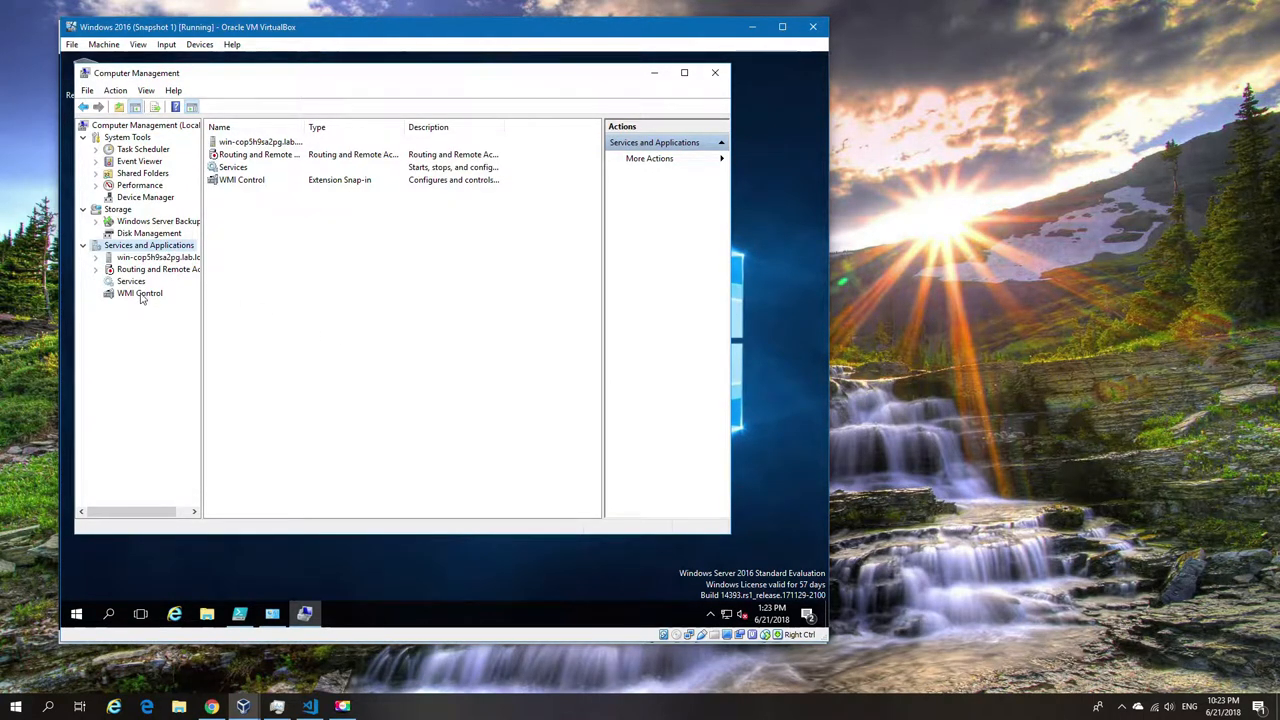
Step: Review the CIMV2 Security permissions to verify Domain Users has Enable Account and Remote Enable
click(139, 293)
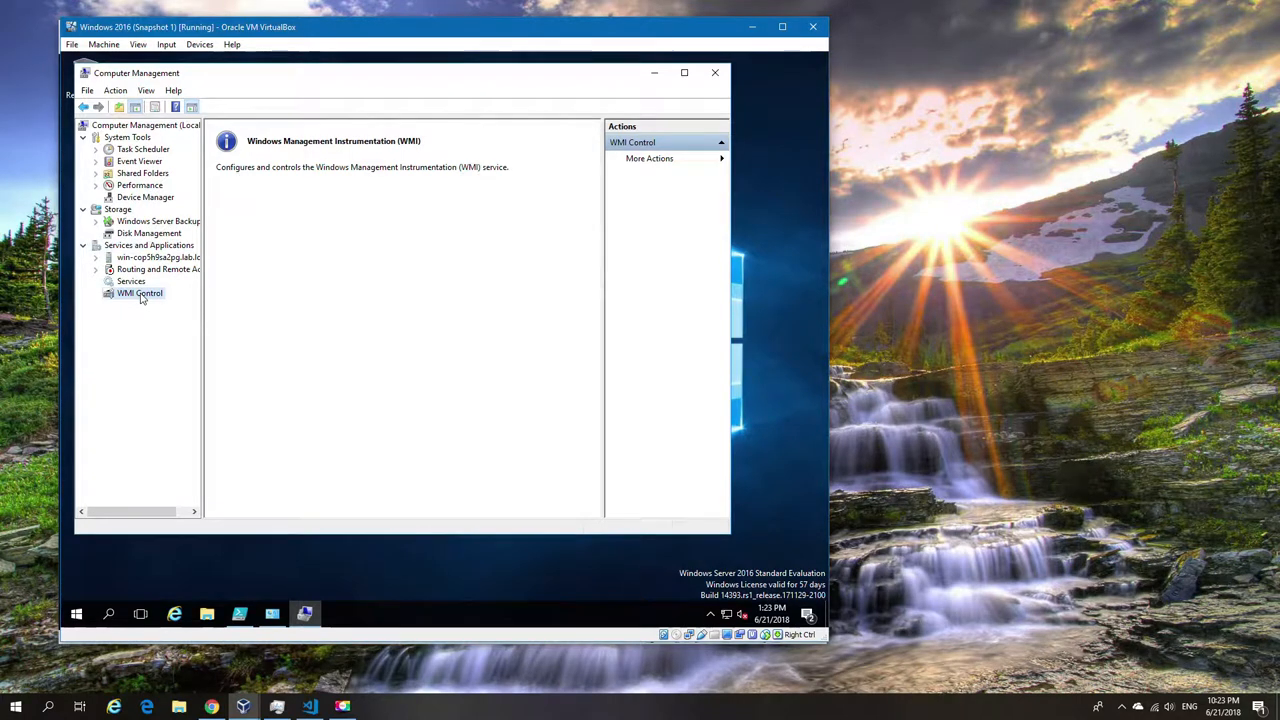
right_click(140, 293)
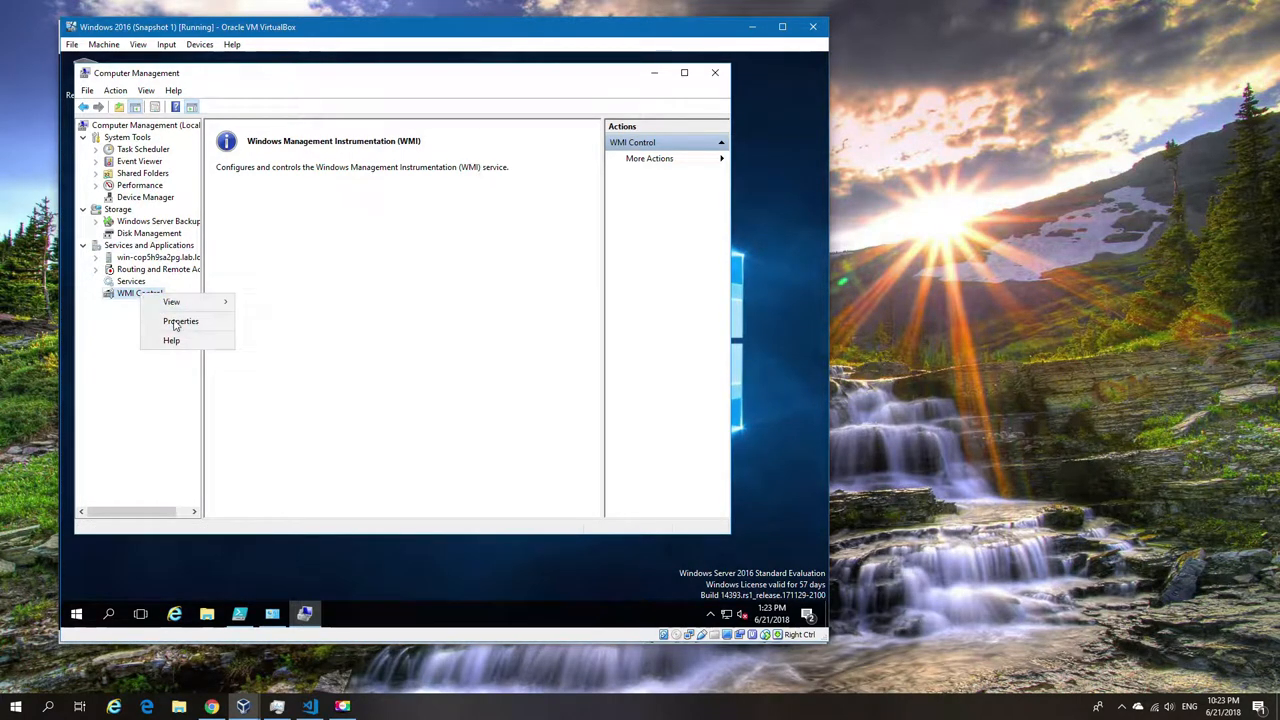
click(180, 321)
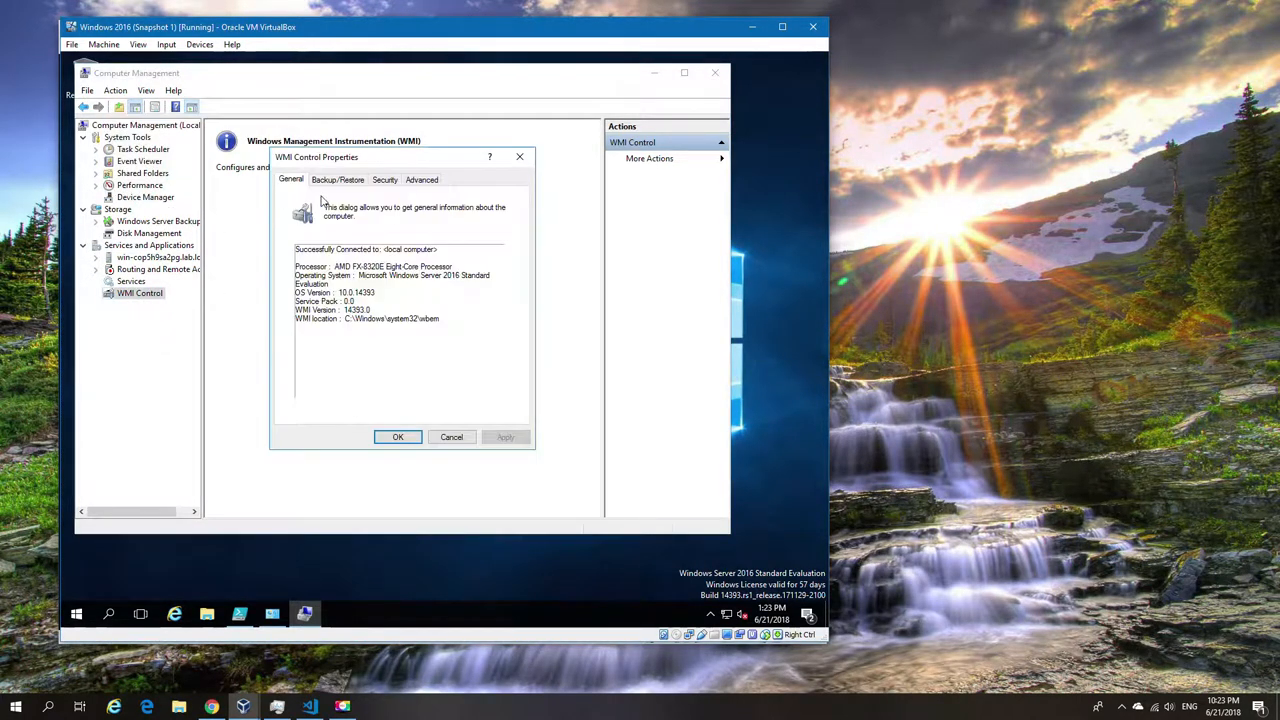
click(385, 179)
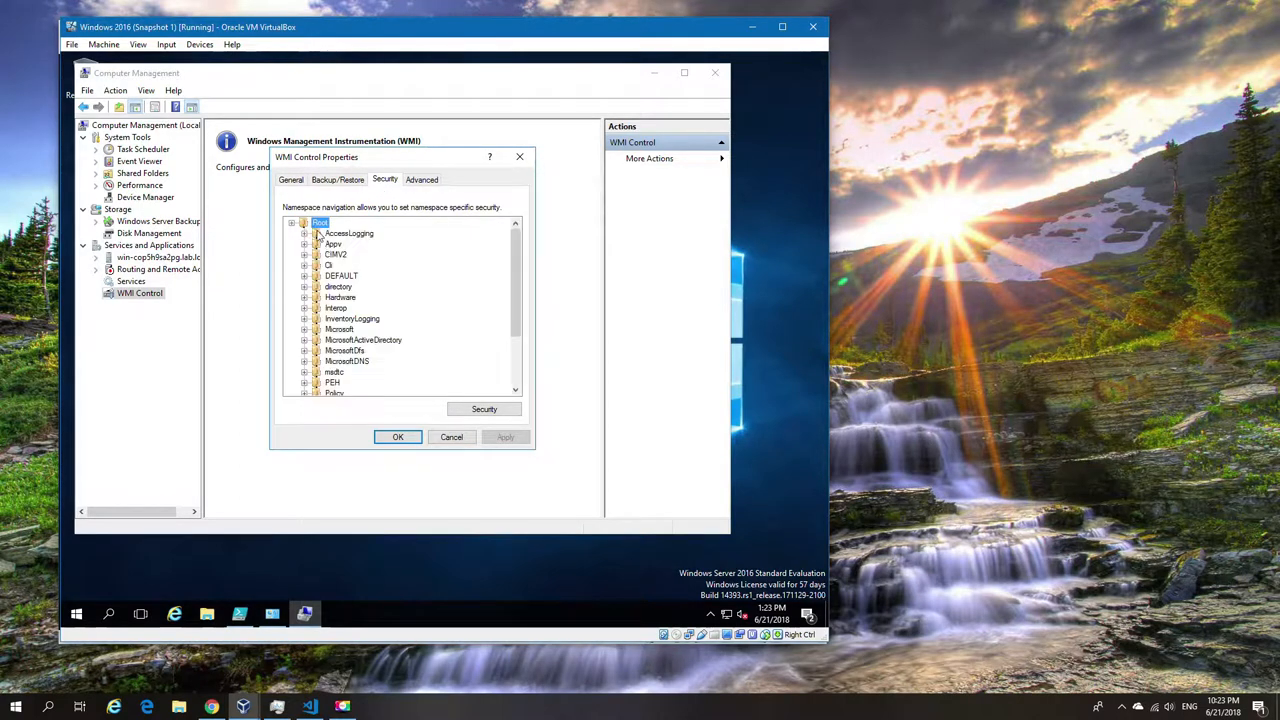
click(336, 254)
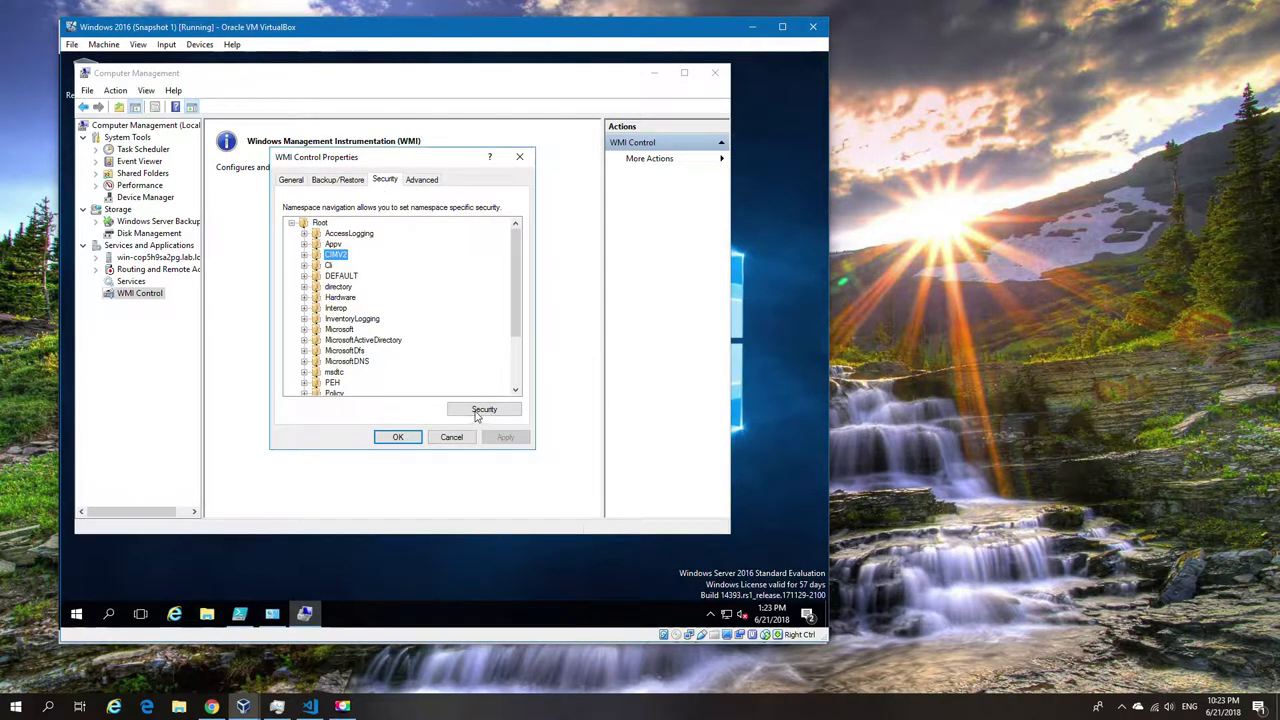
click(484, 409)
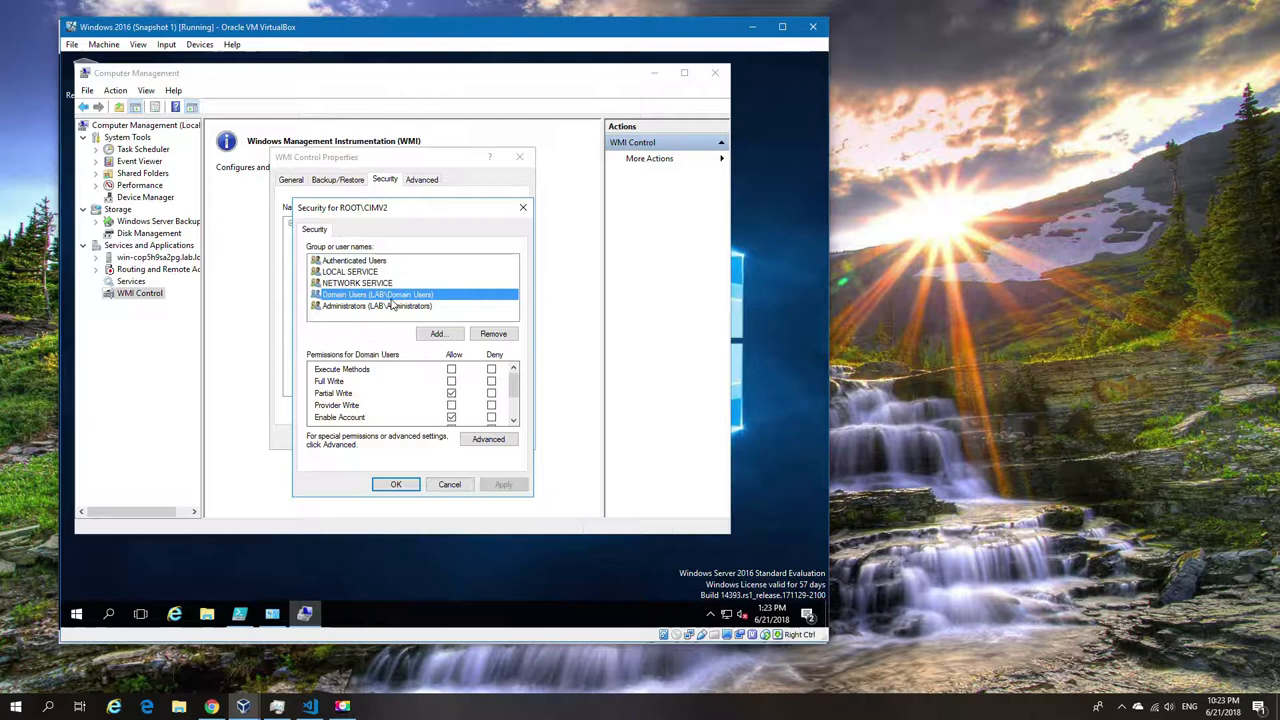
scroll(down, 3)
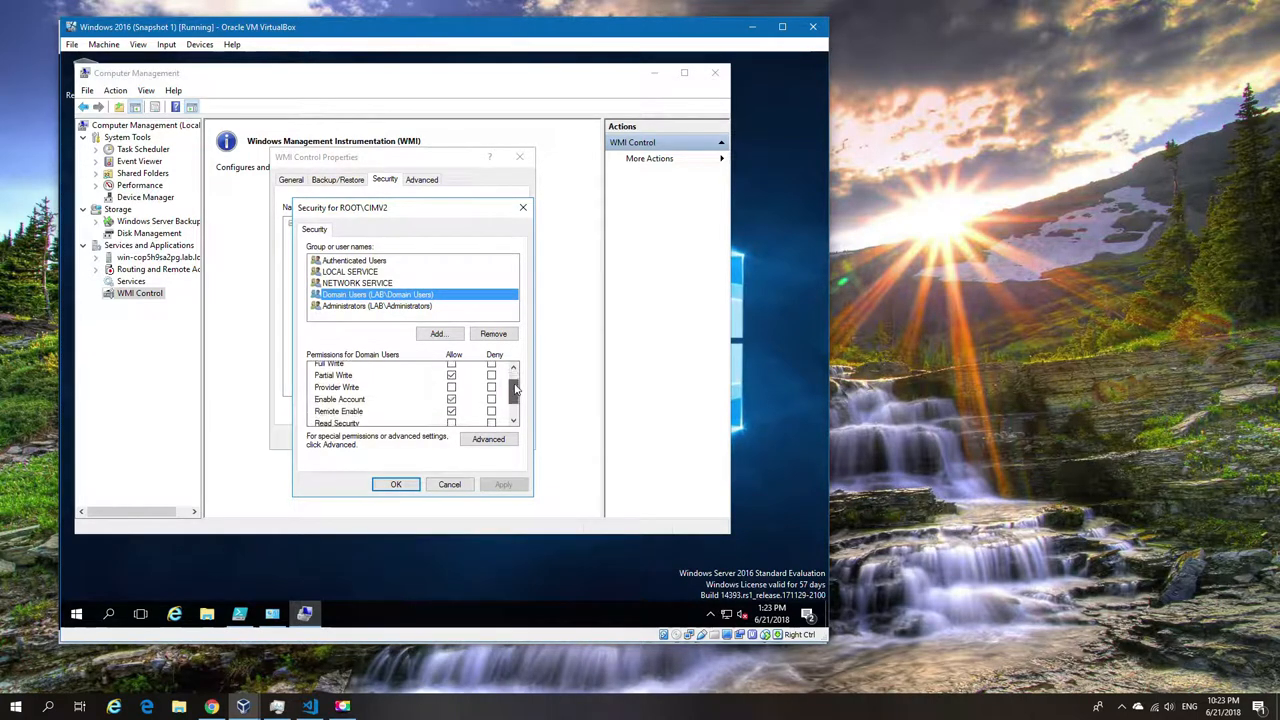
scroll(down, 3)
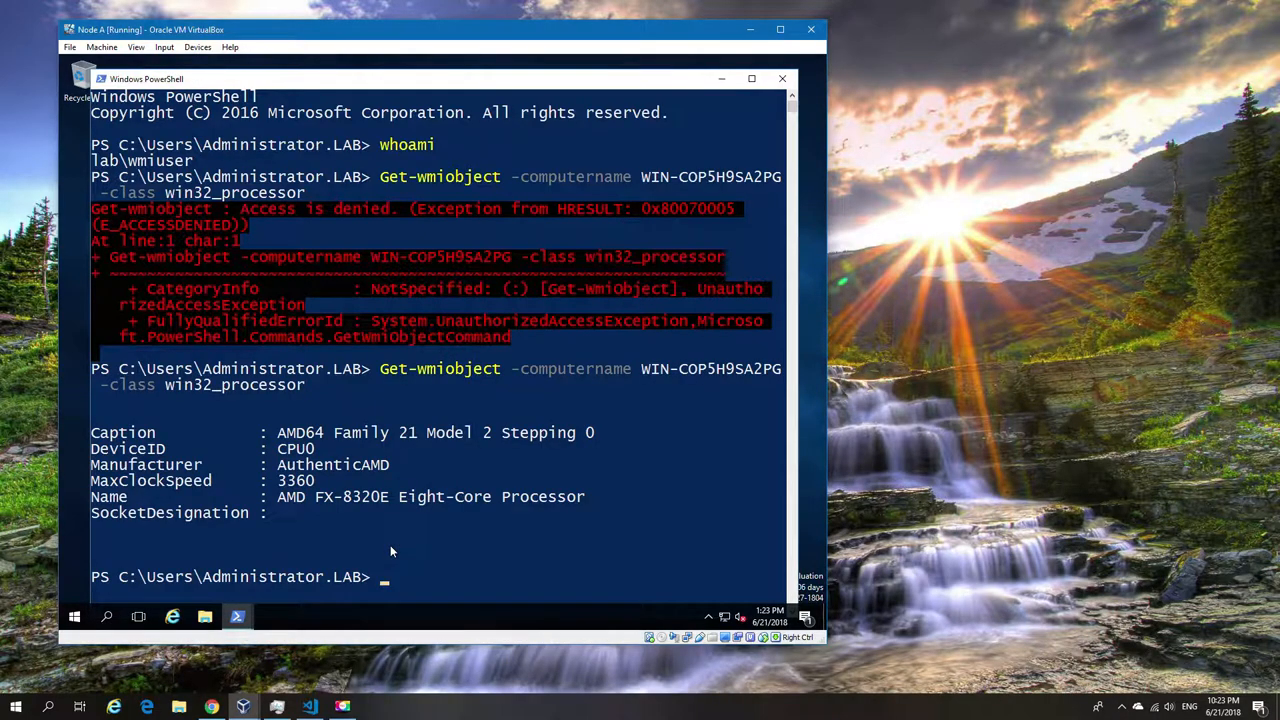
Step: Run whoami to confirm the successful query ran as lab\wmiuser
text(whoami)
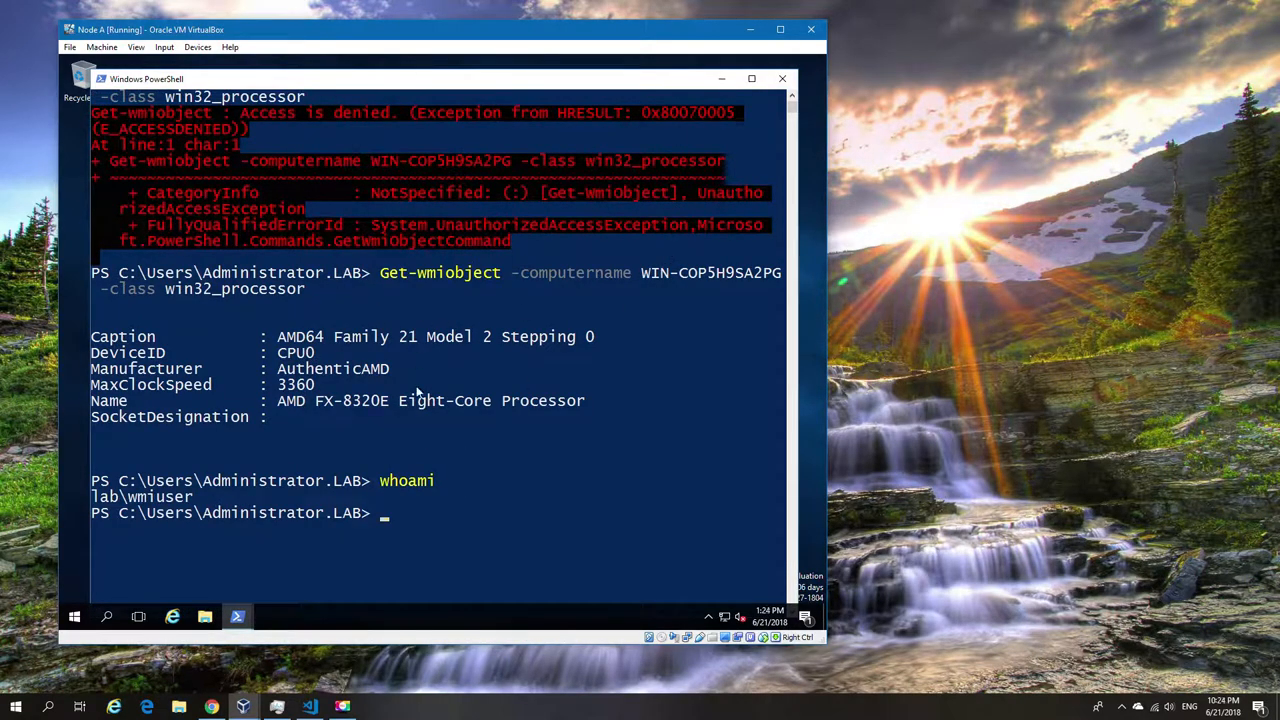
mouse_move(454, 527)
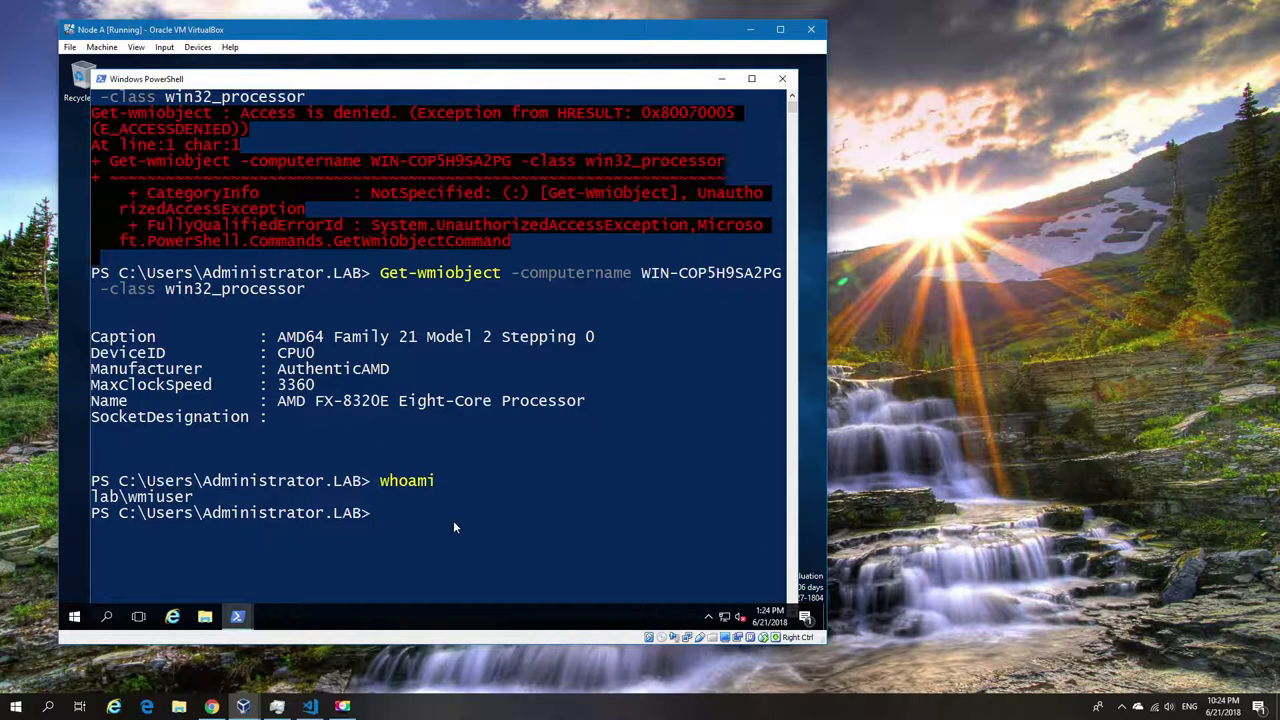